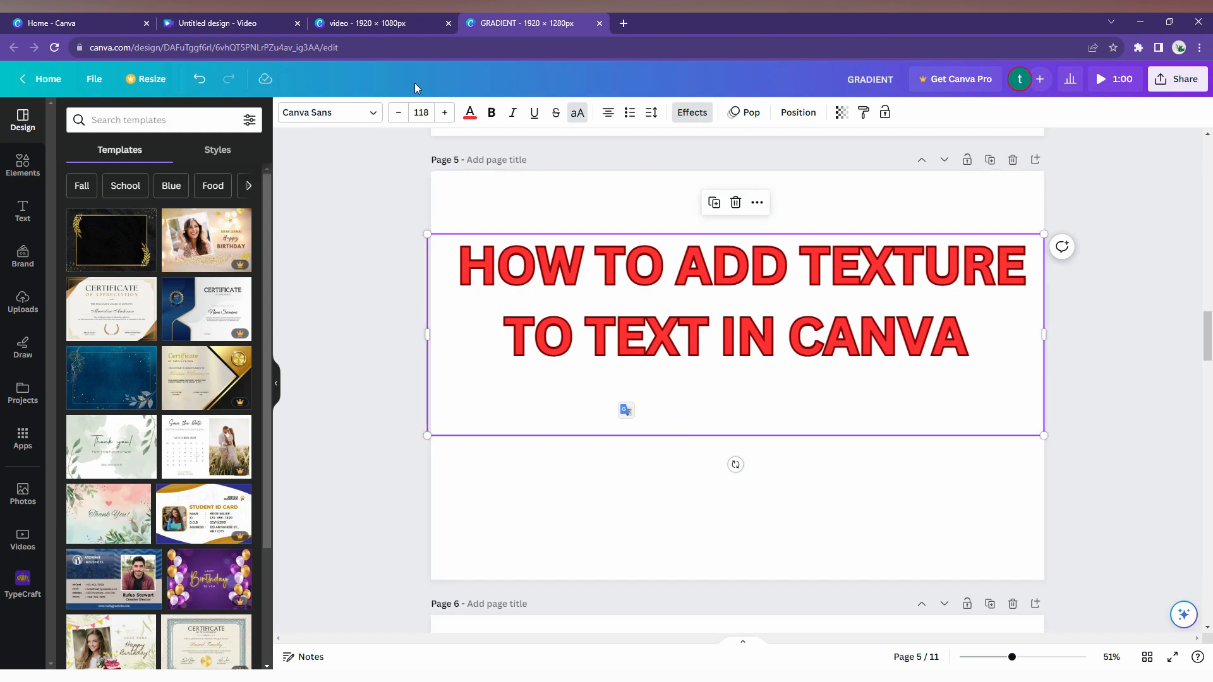
Step: Bring up the video design and its blank white second page
click(364, 22)
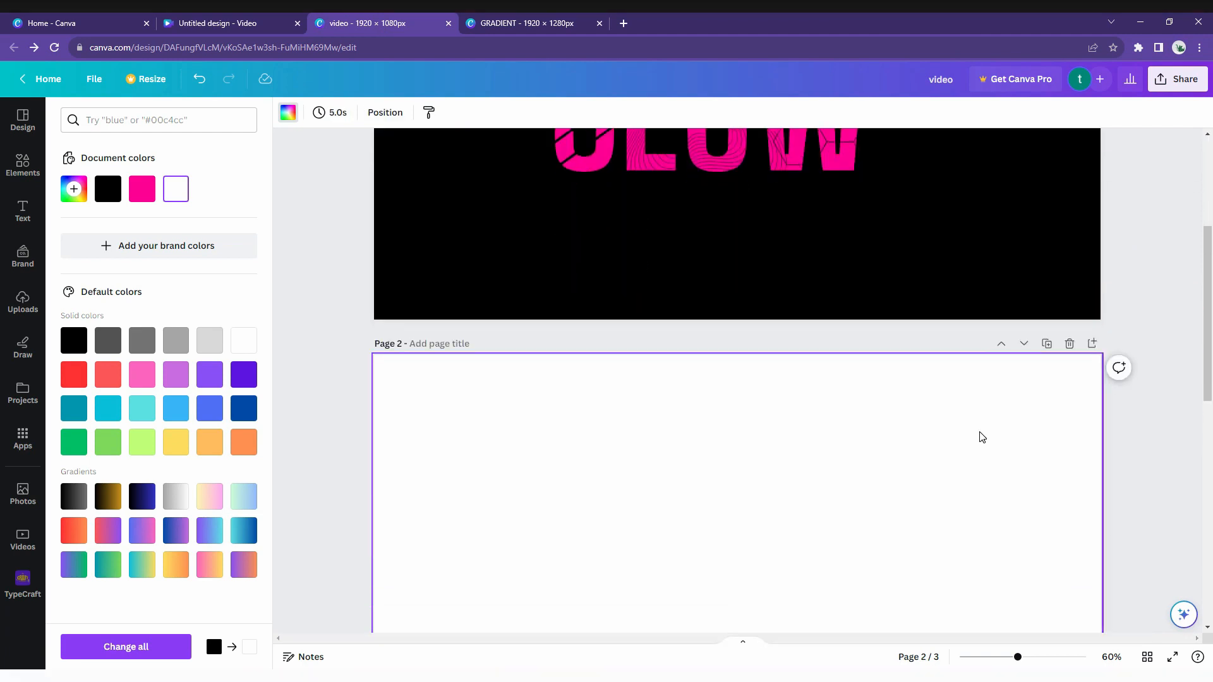
Step: Add a heading reading 'texture' and switch it to all capitals as a large bold TEXTURE
click(23, 211)
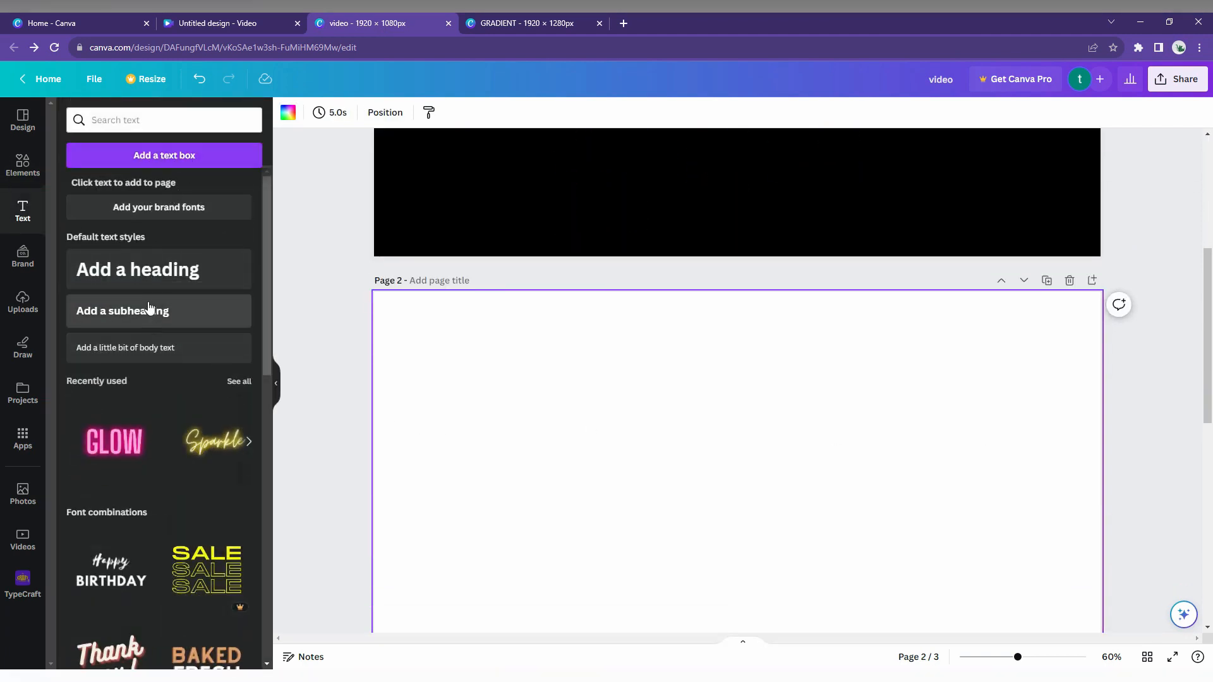
click(158, 269)
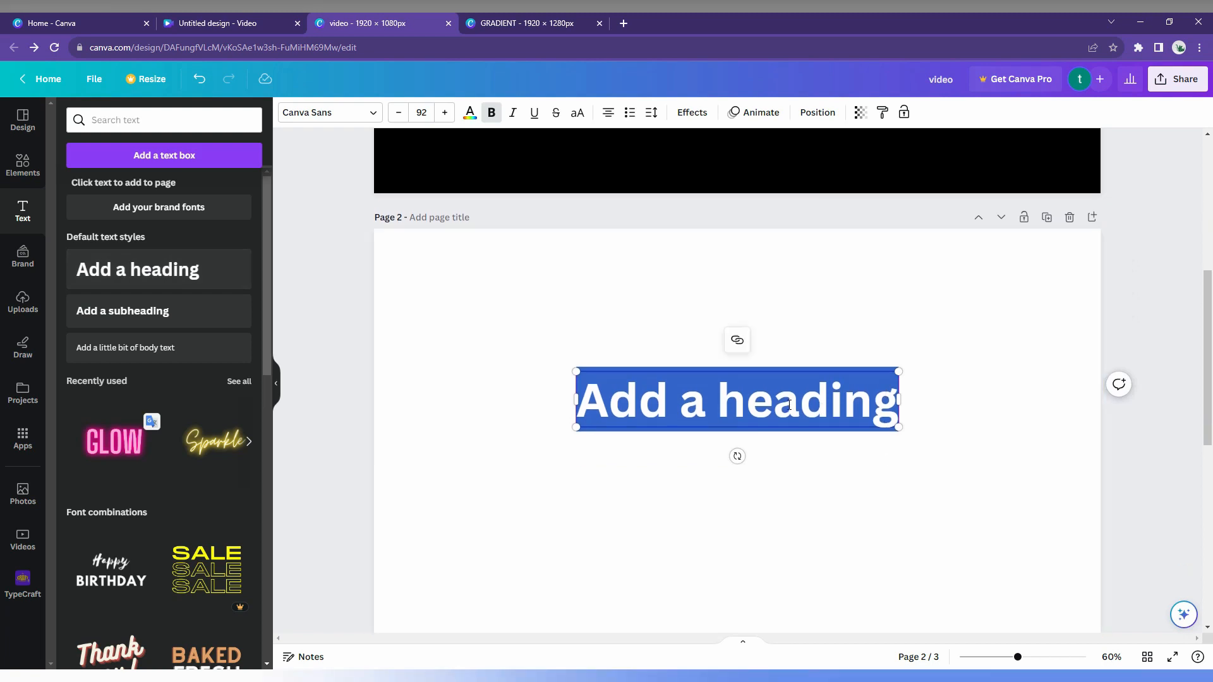
text(tex)
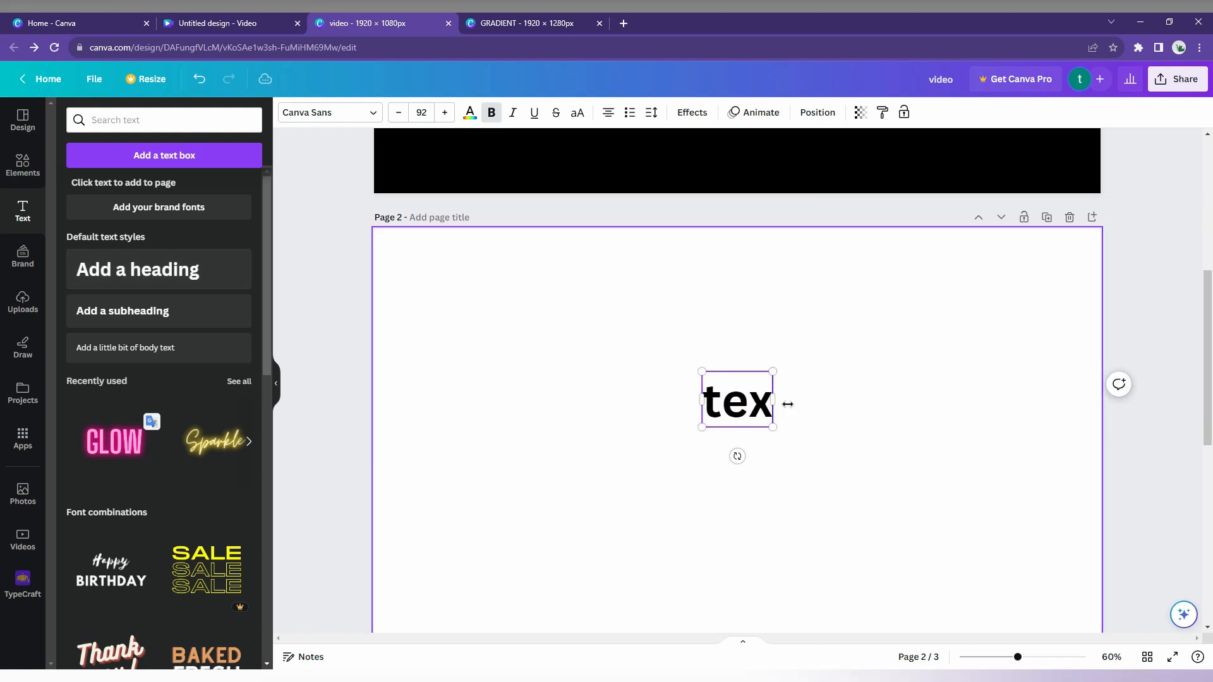
text(ture)
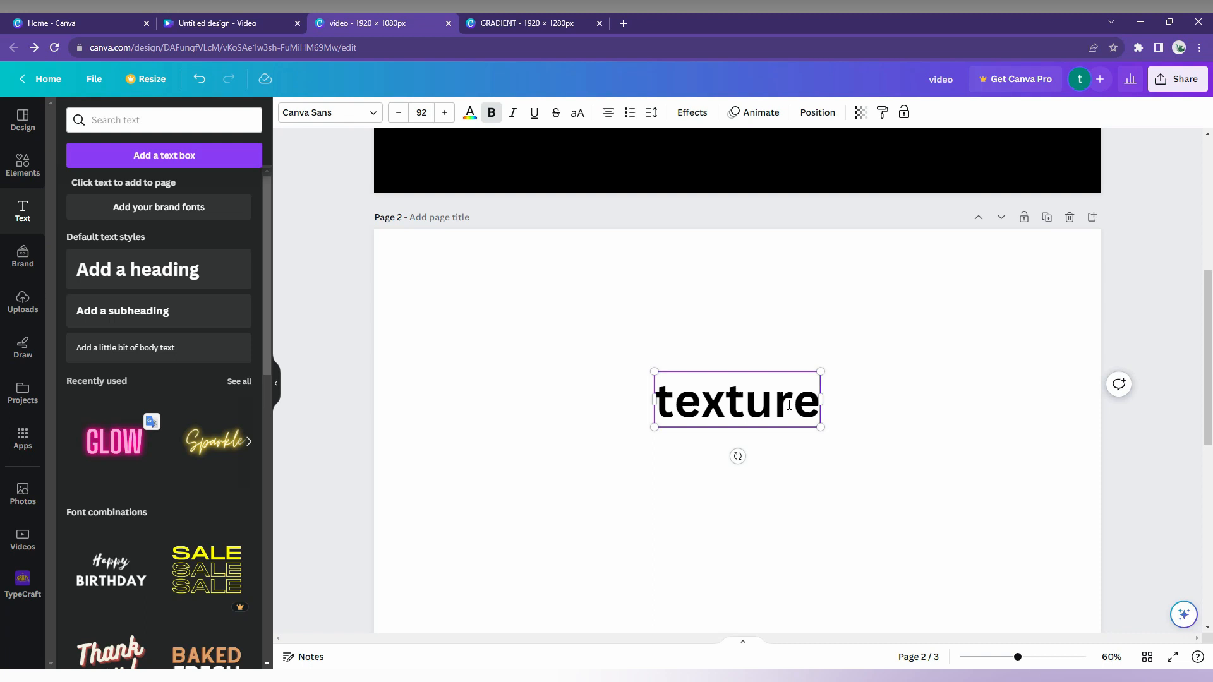
click(576, 113)
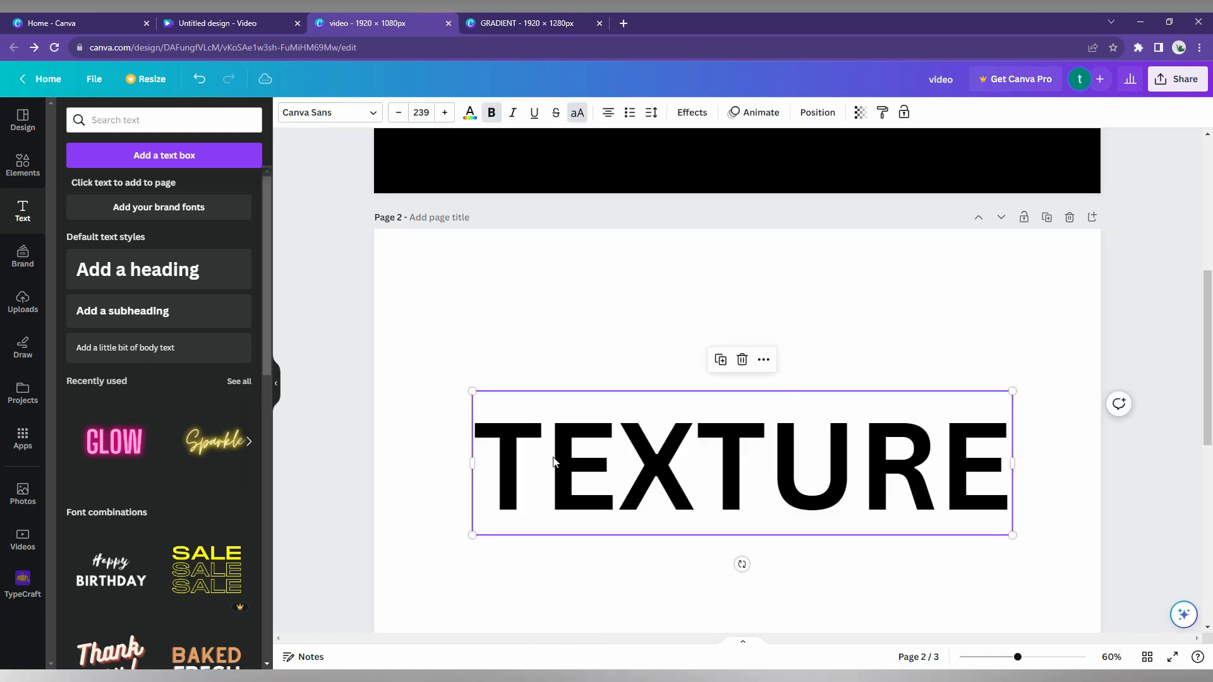
Step: Set page 2's background to black so the TEXTURE heading shows white
click(469, 112)
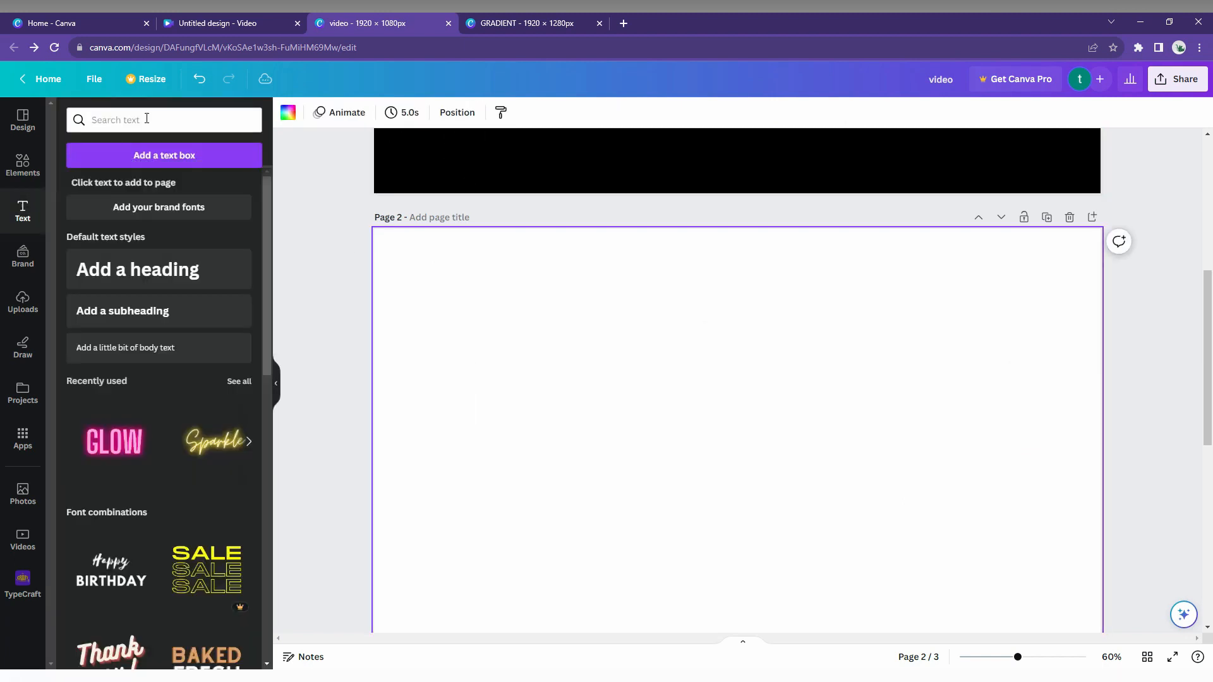
click(287, 112)
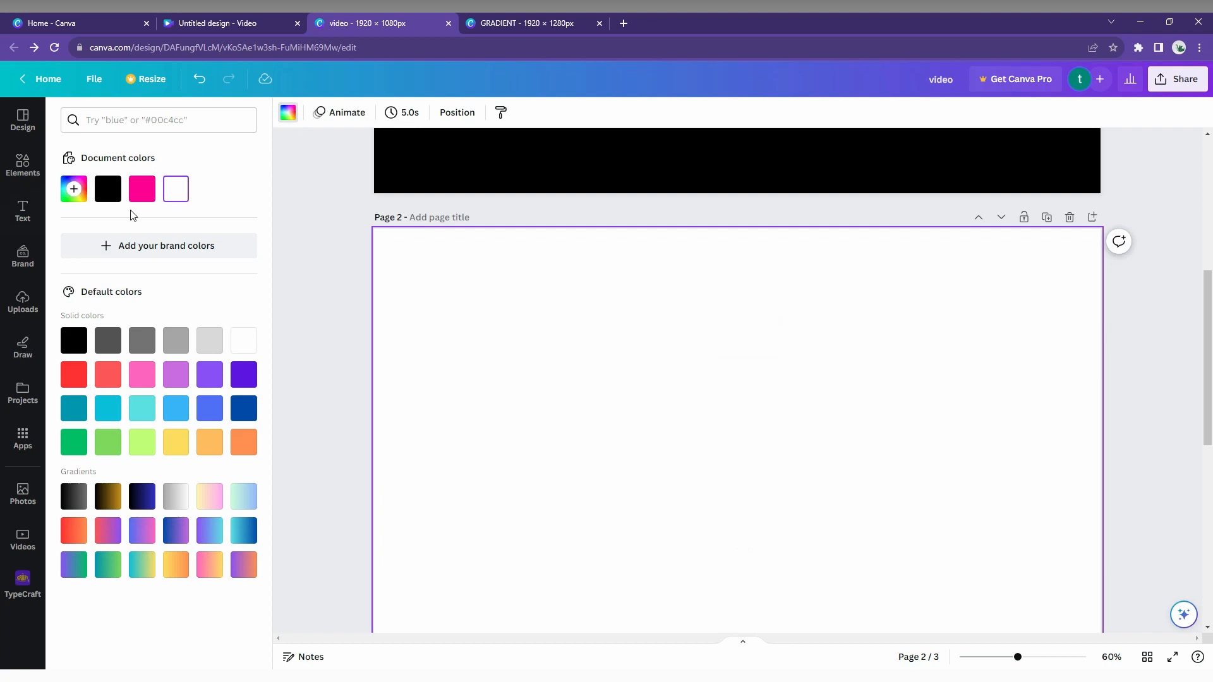
click(107, 188)
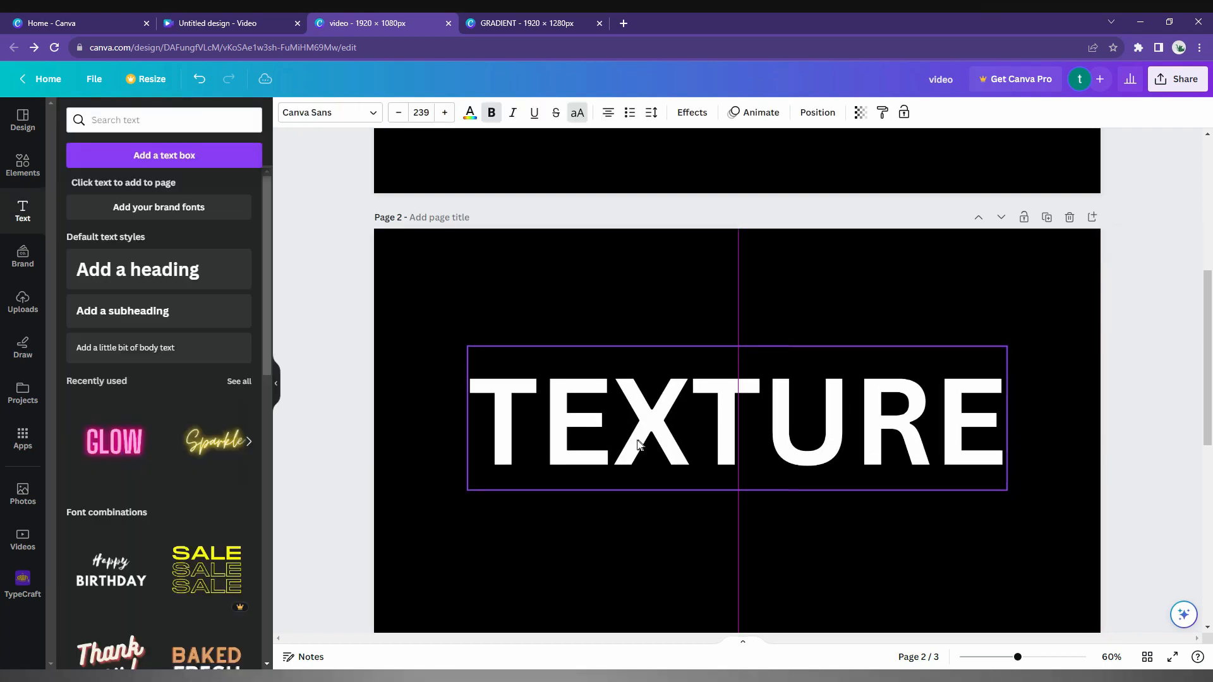
Step: Search Elements for 'geometric shapes' and filter to Graphics results
click(22, 165)
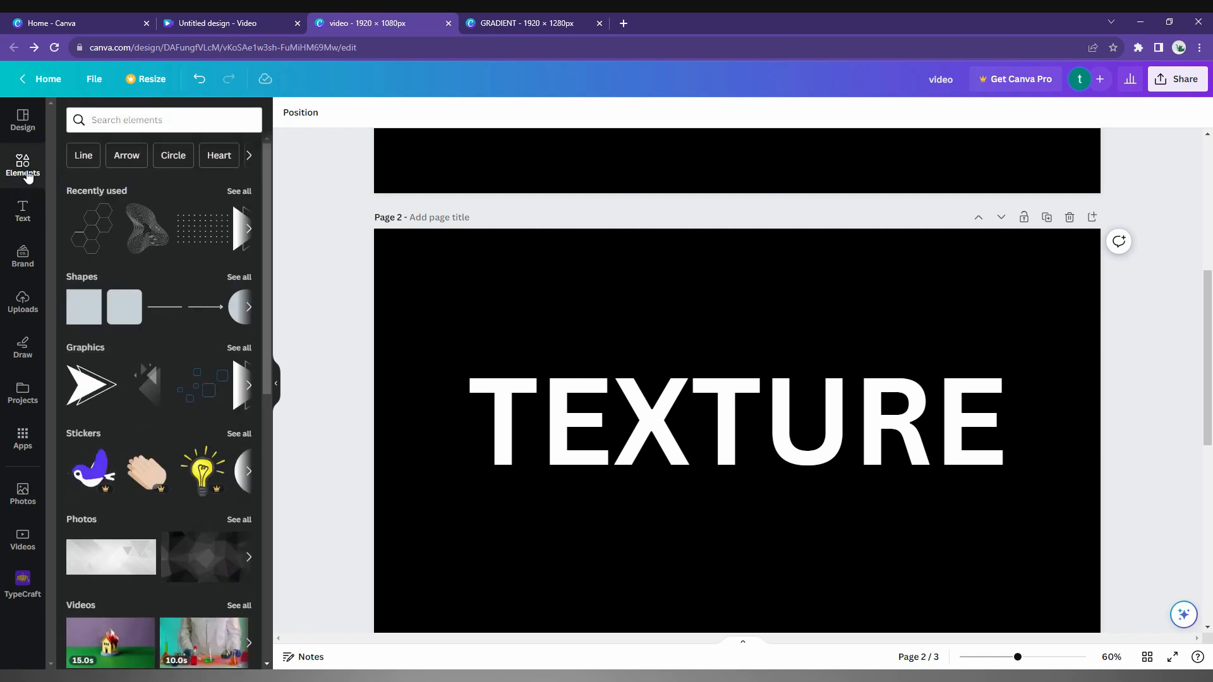
click(163, 120)
text(geometric shapes)
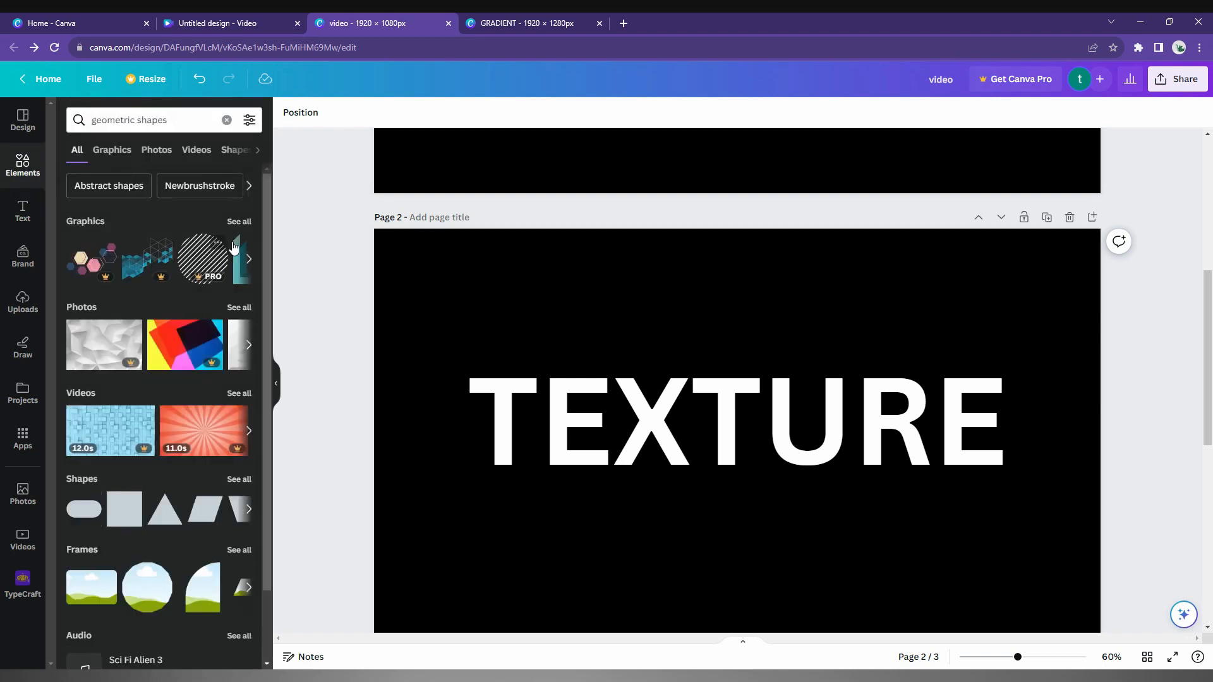
click(111, 151)
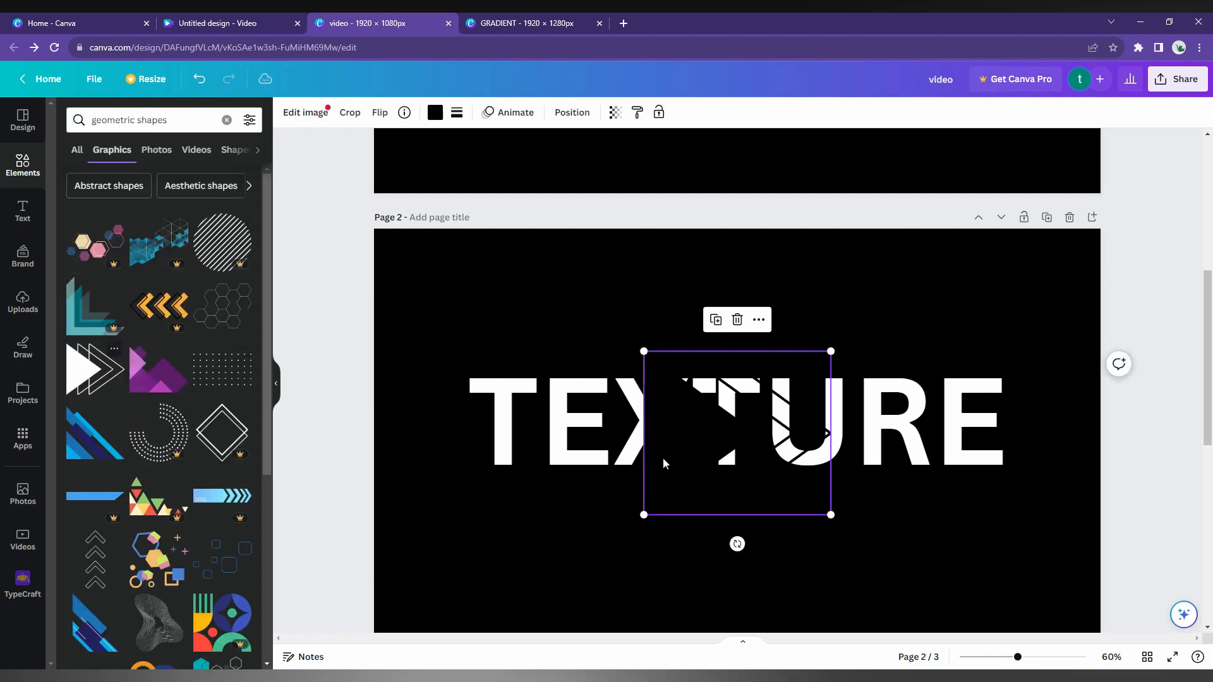
Step: Lay the arrow, hexagon and wavy outline graphics across the TEXTURE letters
drag(737, 434, 496, 429)
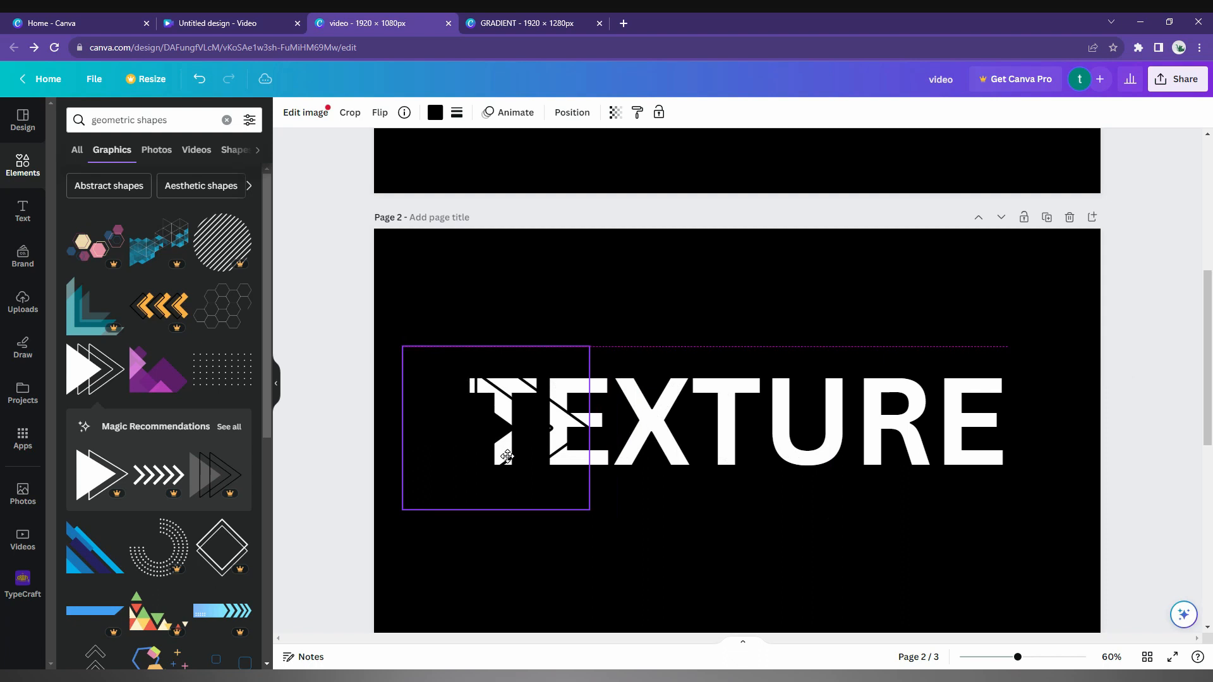
drag(495, 429, 732, 430)
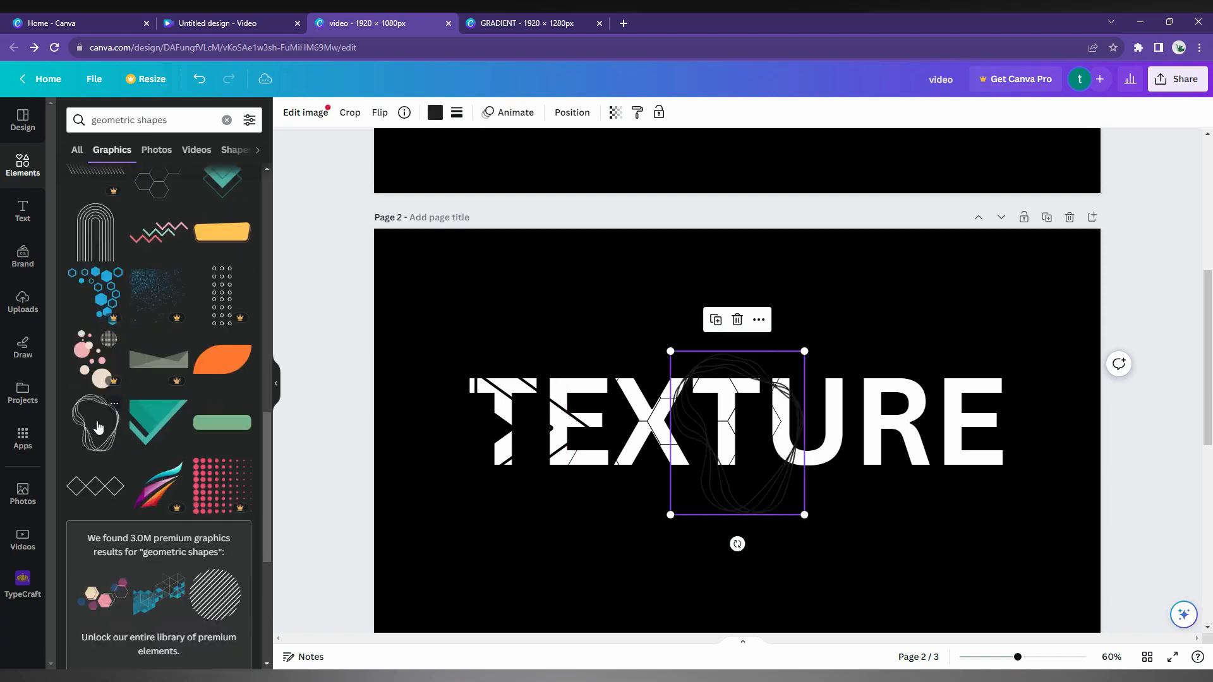
drag(737, 433, 897, 415)
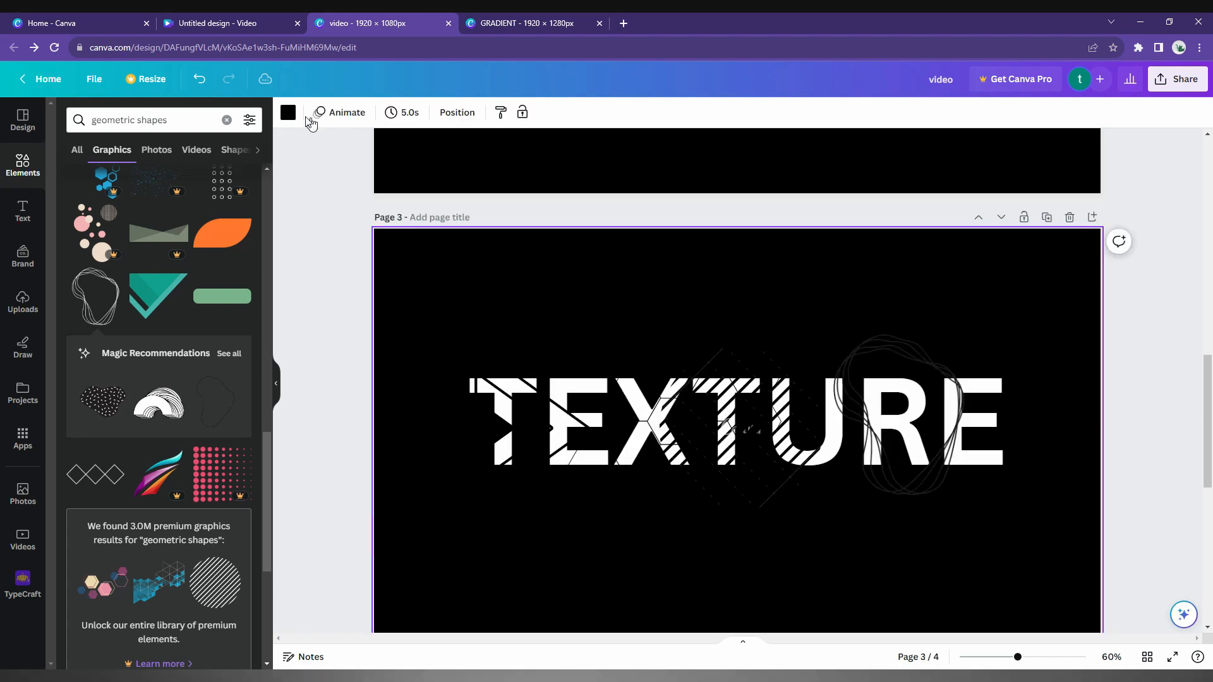
Step: Make the page white, recolour the graphics, and set the TEXTURE lettering to black
click(287, 112)
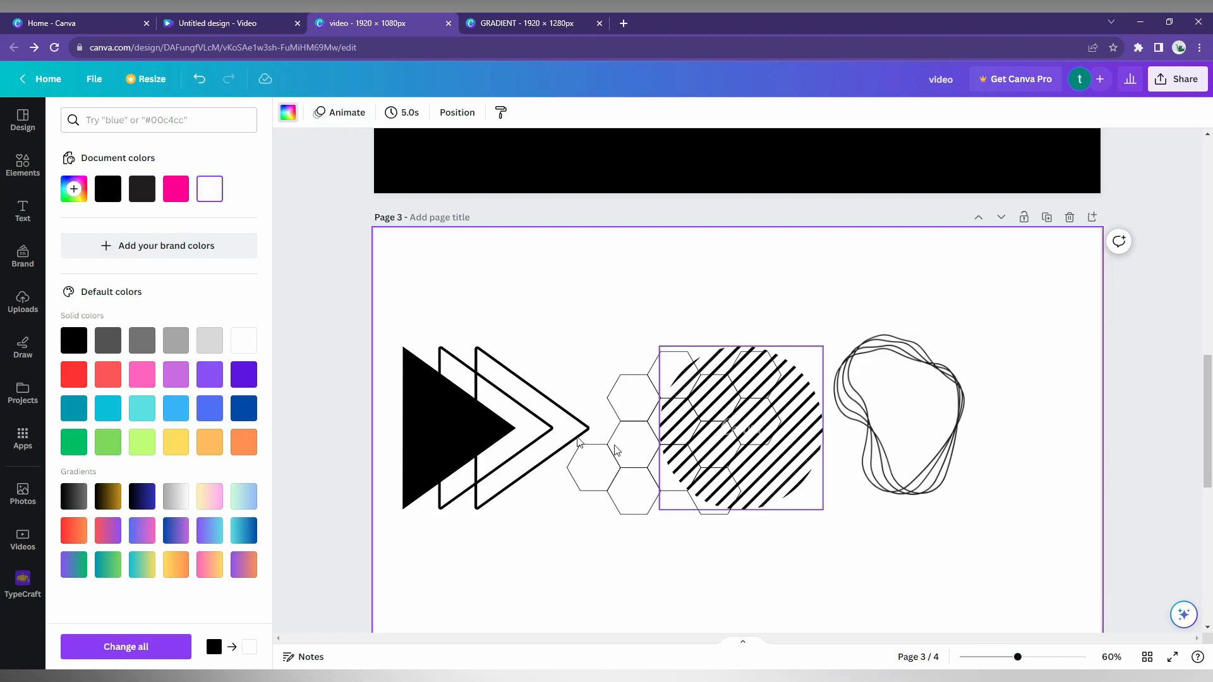
click(464, 430)
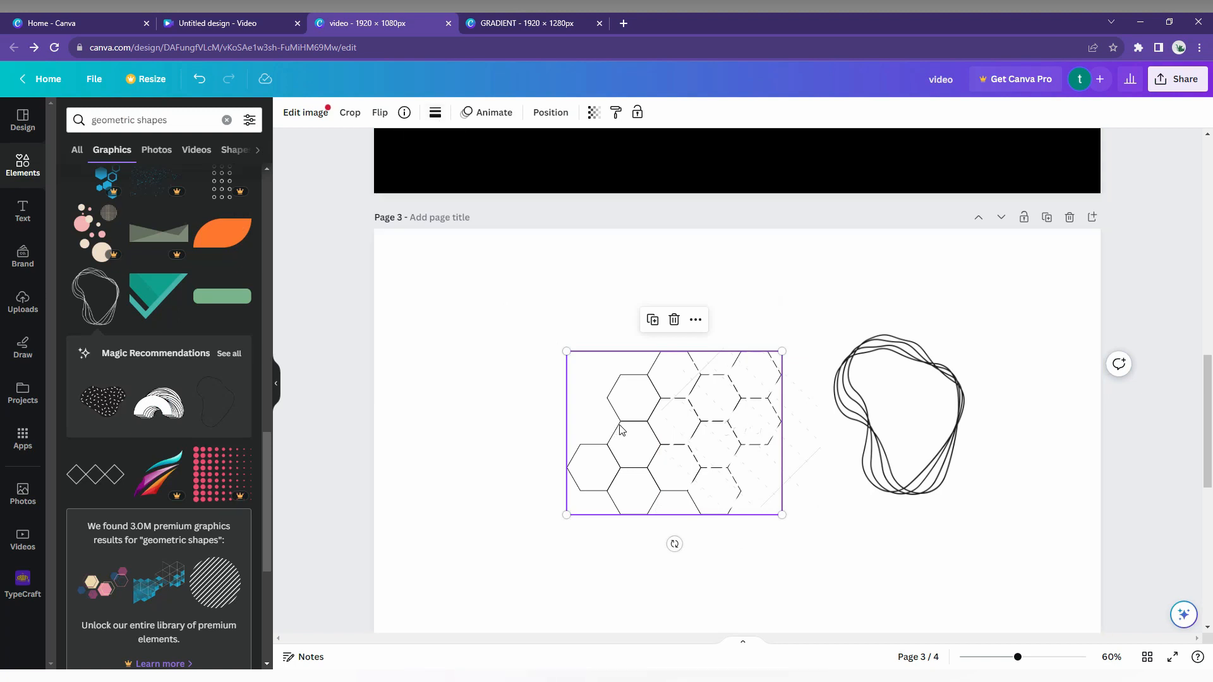
click(897, 415)
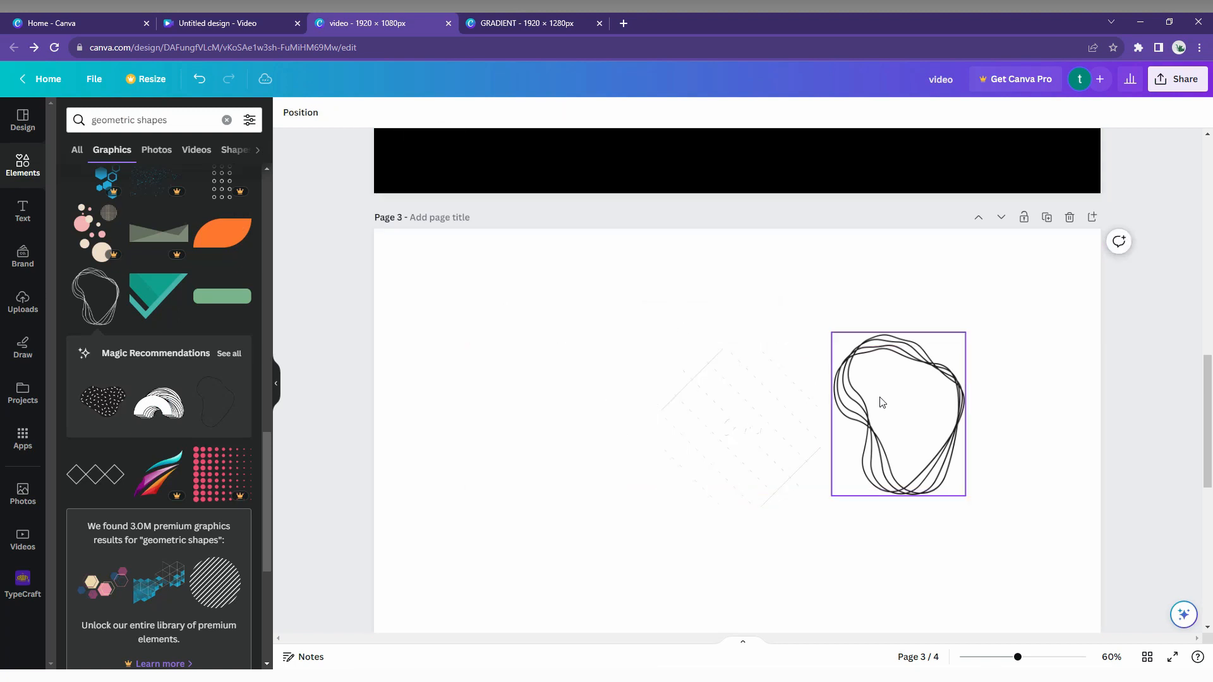
click(883, 402)
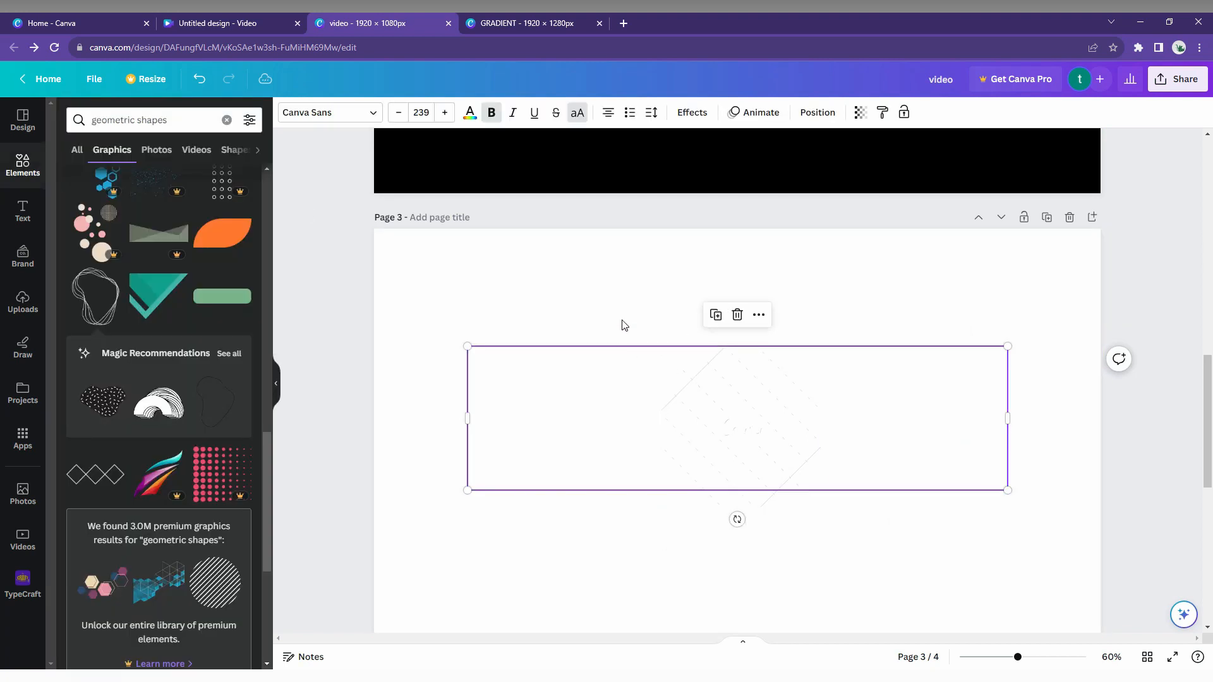
click(469, 112)
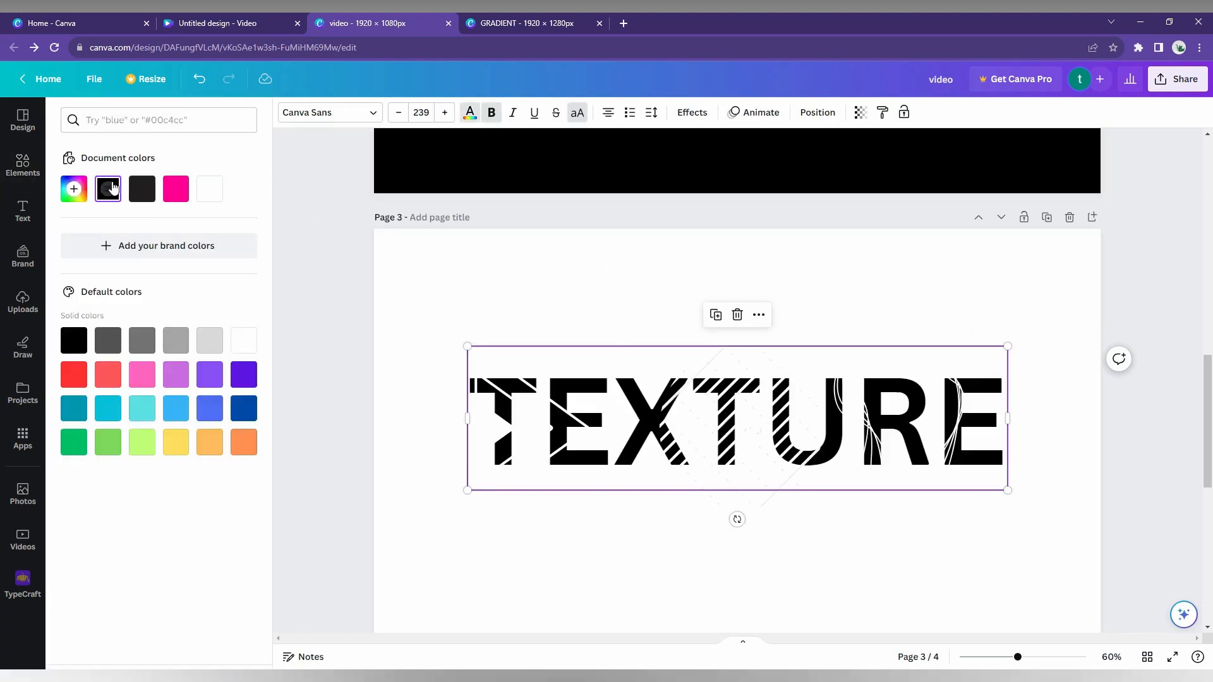